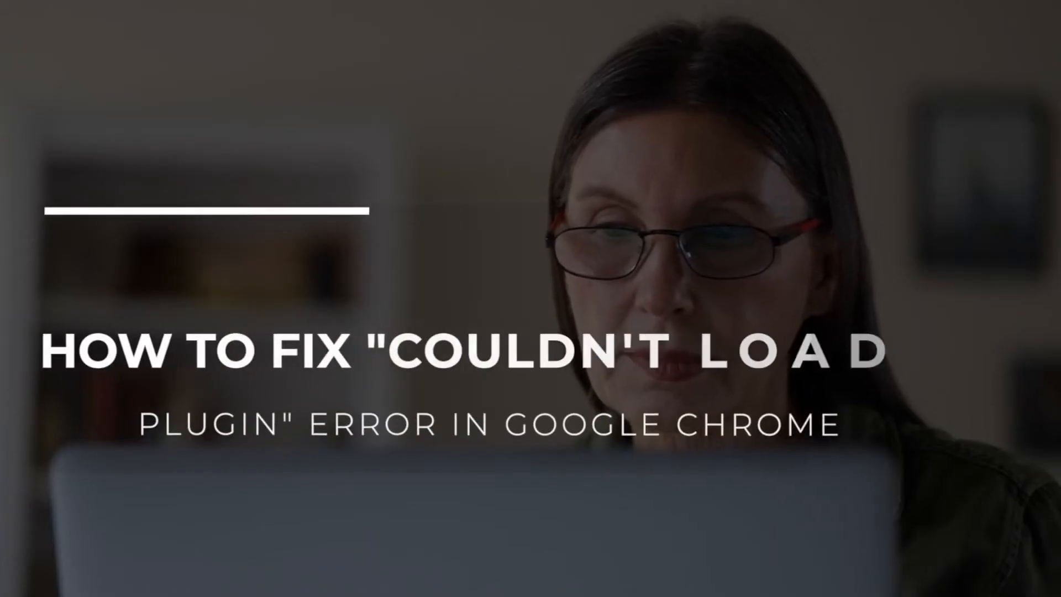
# - Reach About Google Chrome via Help, confirming version 106.0.5249.119 is up to date
pyautogui.click(1050, 29)
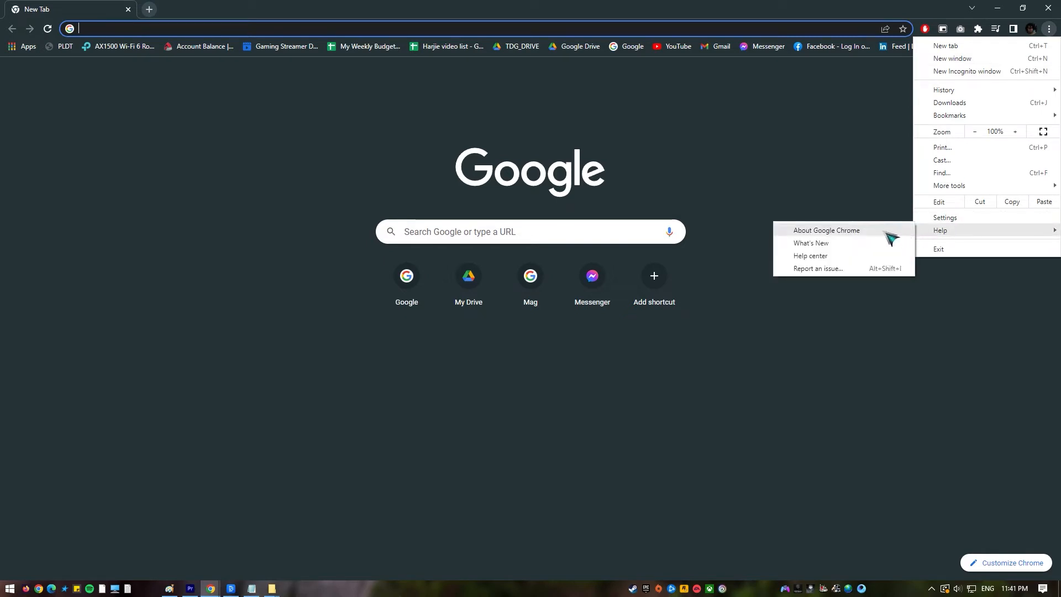
pyautogui.moveTo(841, 243)
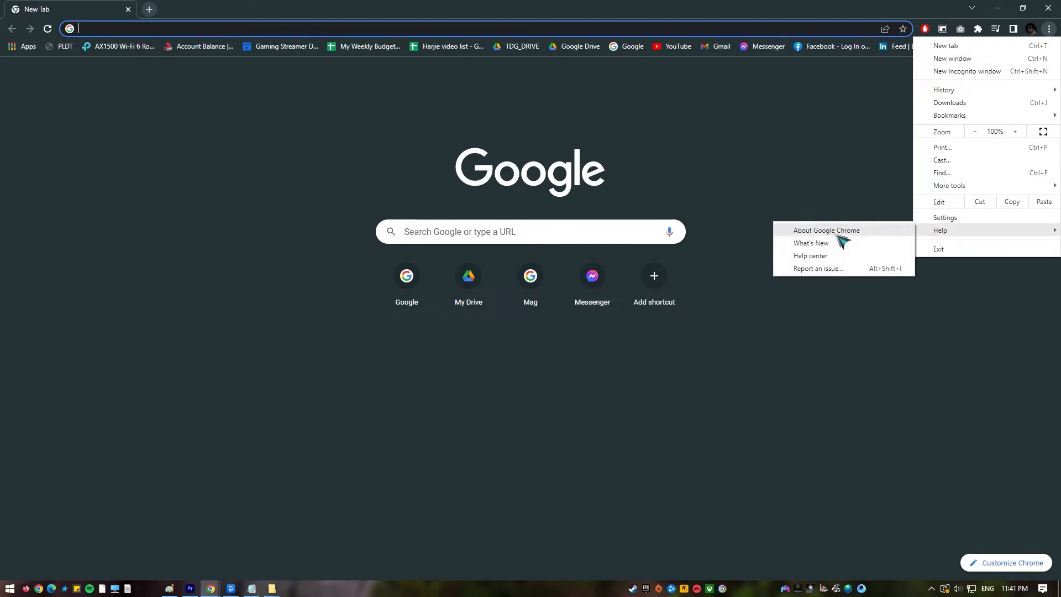
pyautogui.click(826, 230)
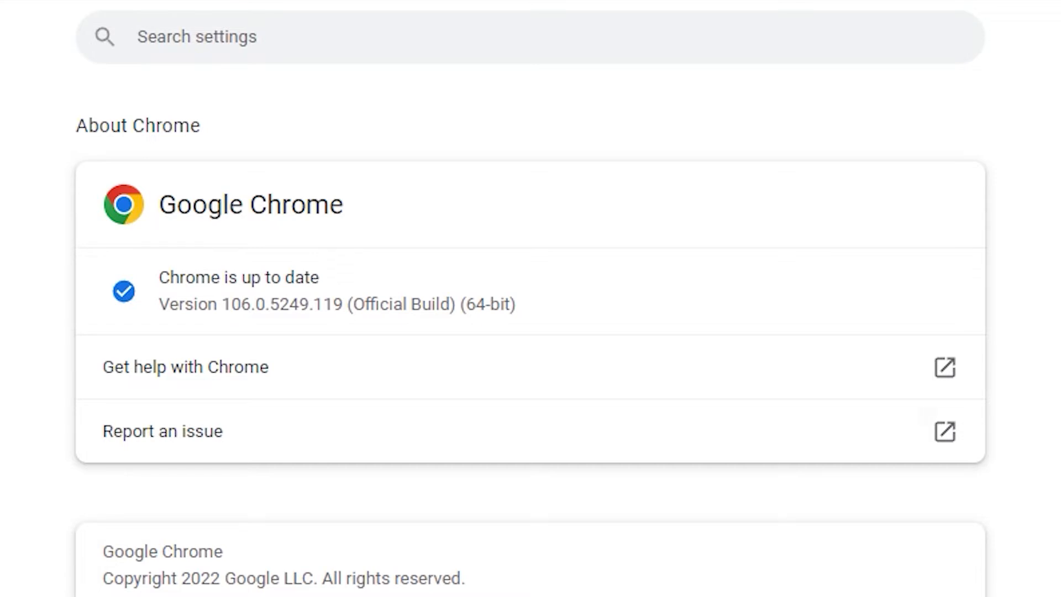
pyautogui.moveTo(555, 315)
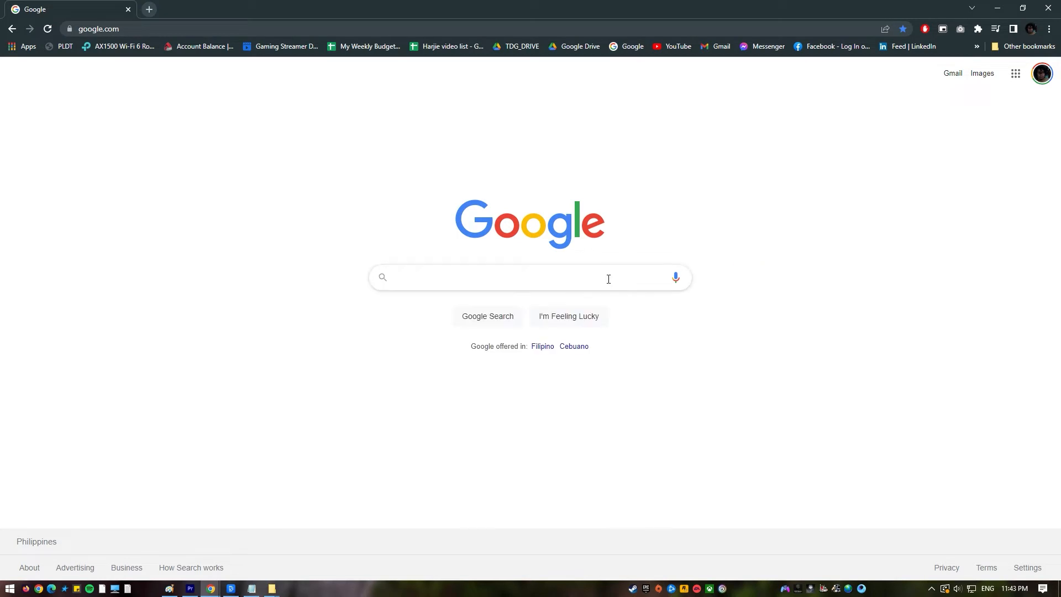
# - On chrome://components, check several components for updates, each reporting already up to date
pyautogui.write('nwew')
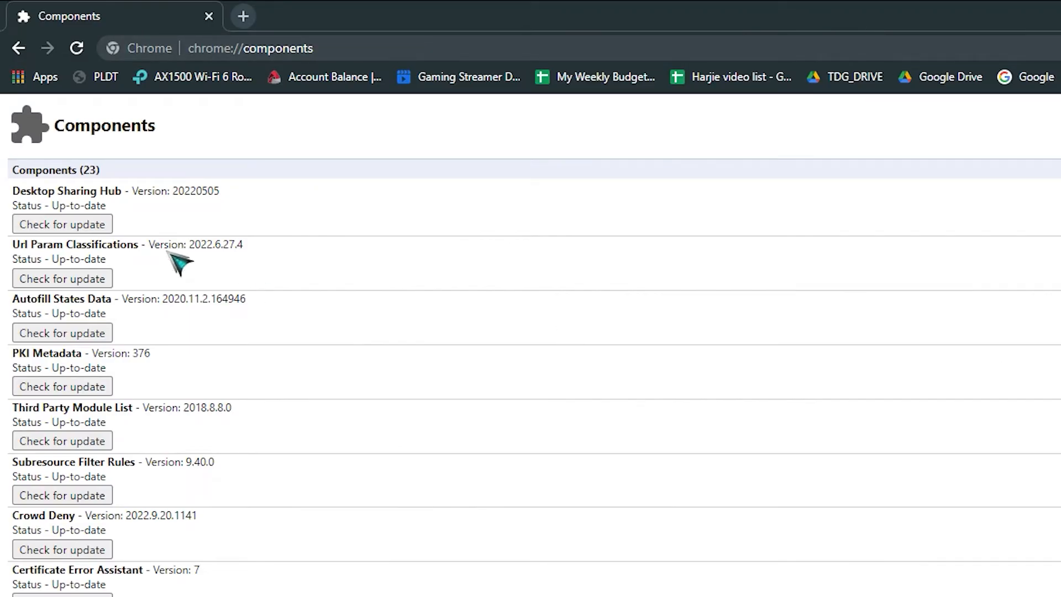
pyautogui.click(62, 224)
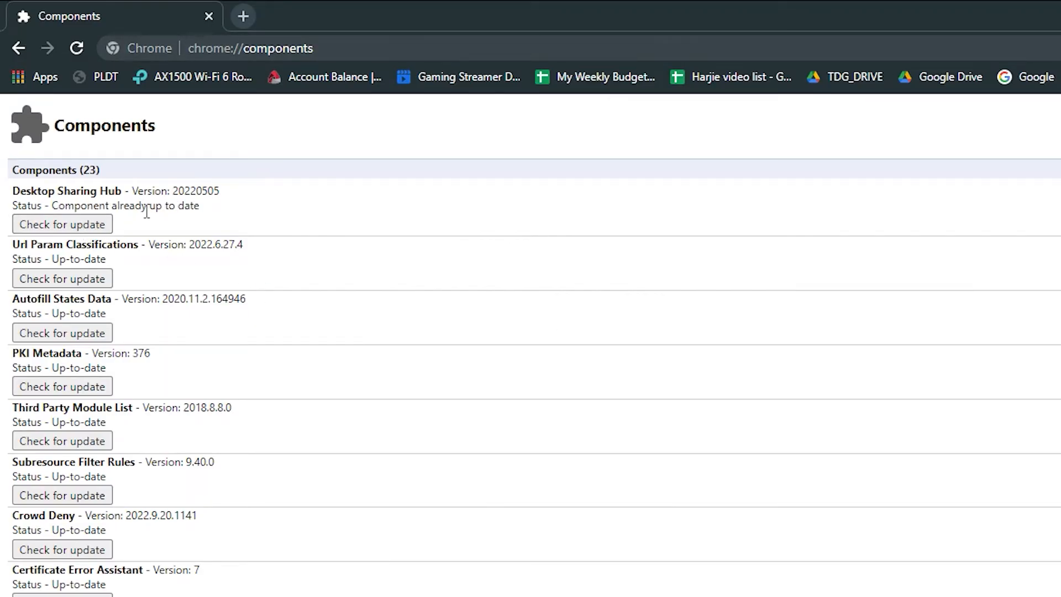
pyautogui.click(62, 279)
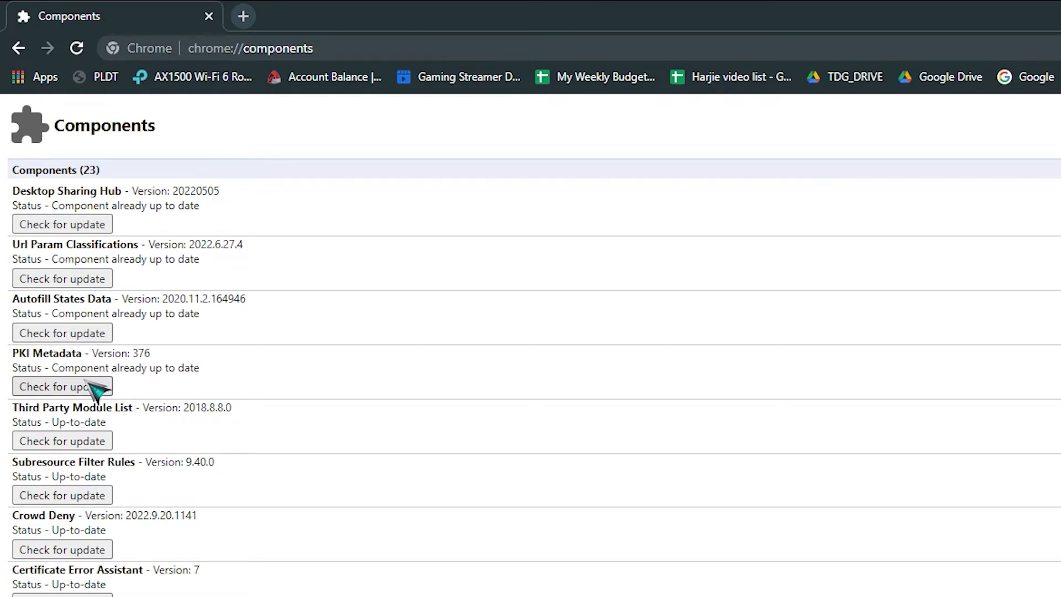
pyautogui.click(62, 496)
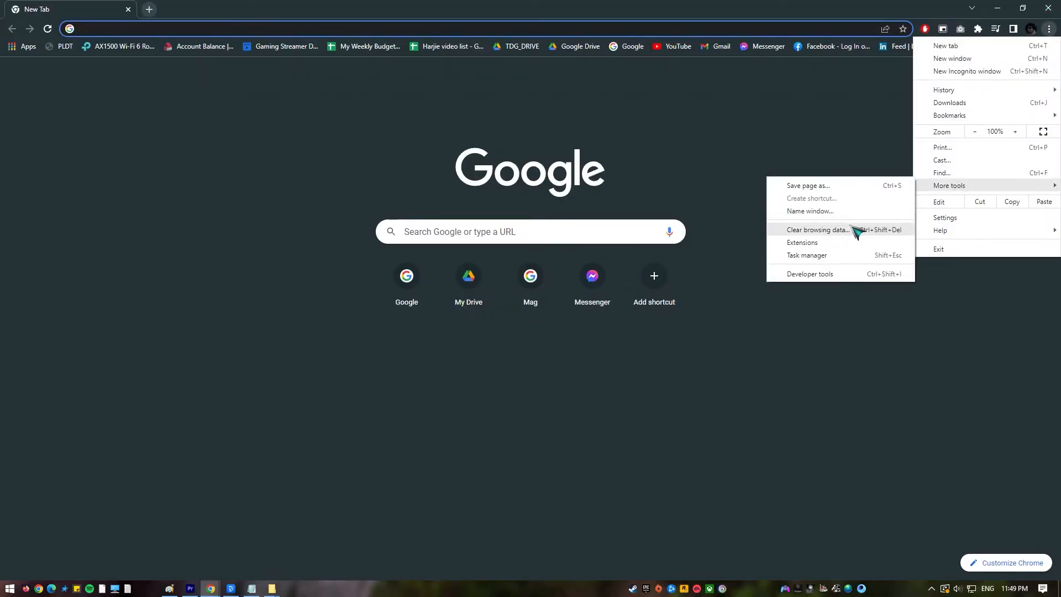
# - Bring up Clear browsing data for All time with history and cached images ticked
pyautogui.click(815, 230)
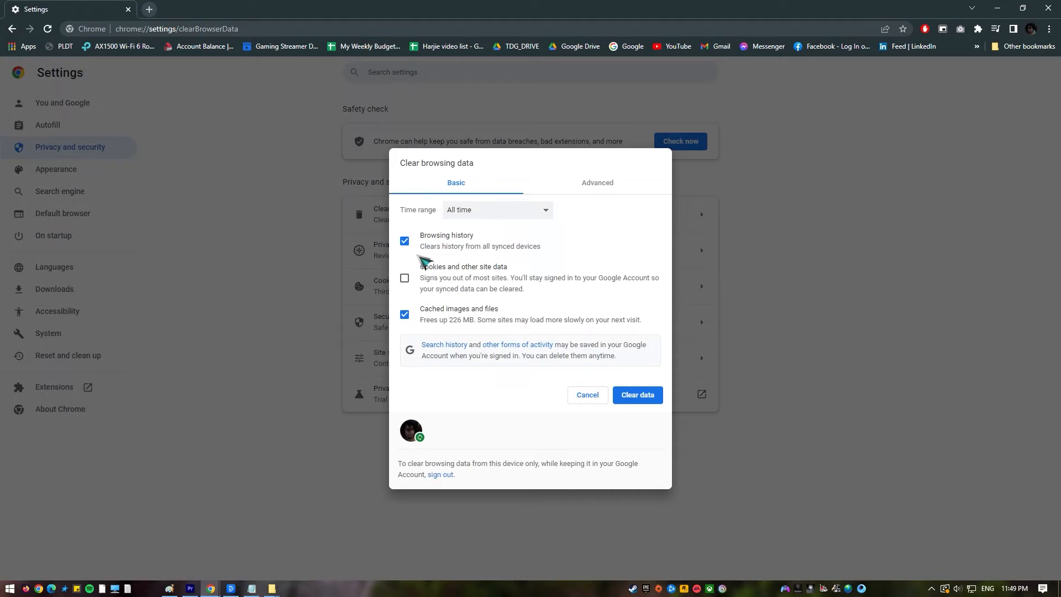
pyautogui.moveTo(554, 226)
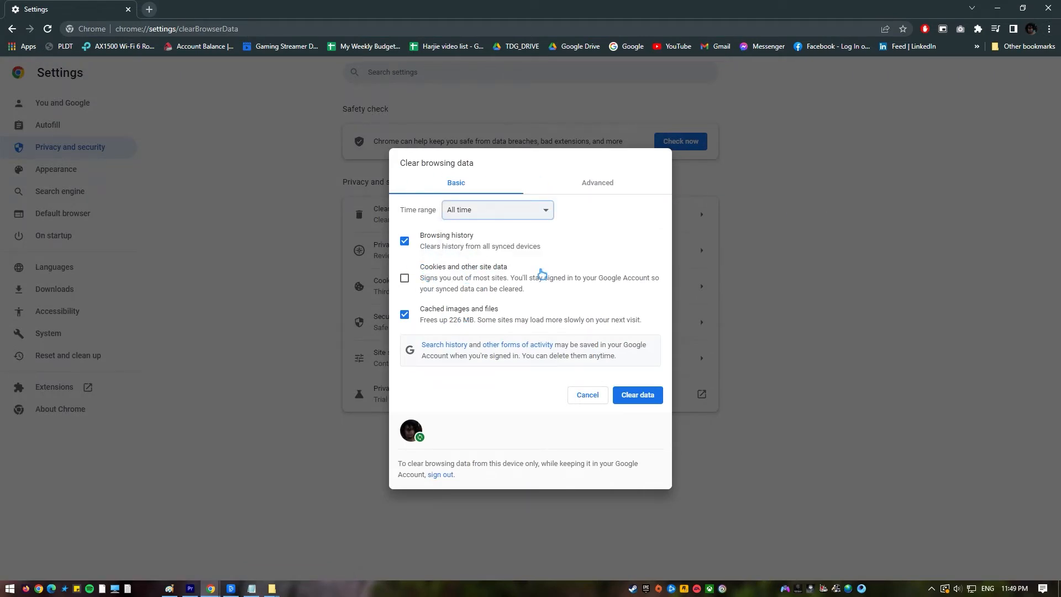
pyautogui.moveTo(438, 333)
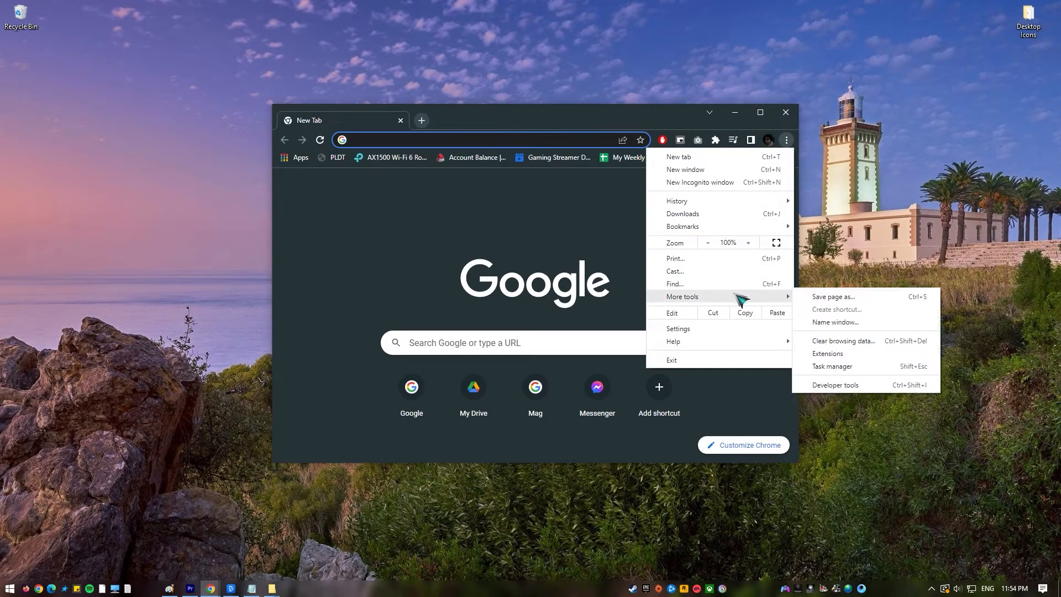
# - Launch Chrome's Task Manager and select a running tab's process in the list
pyautogui.click(831, 366)
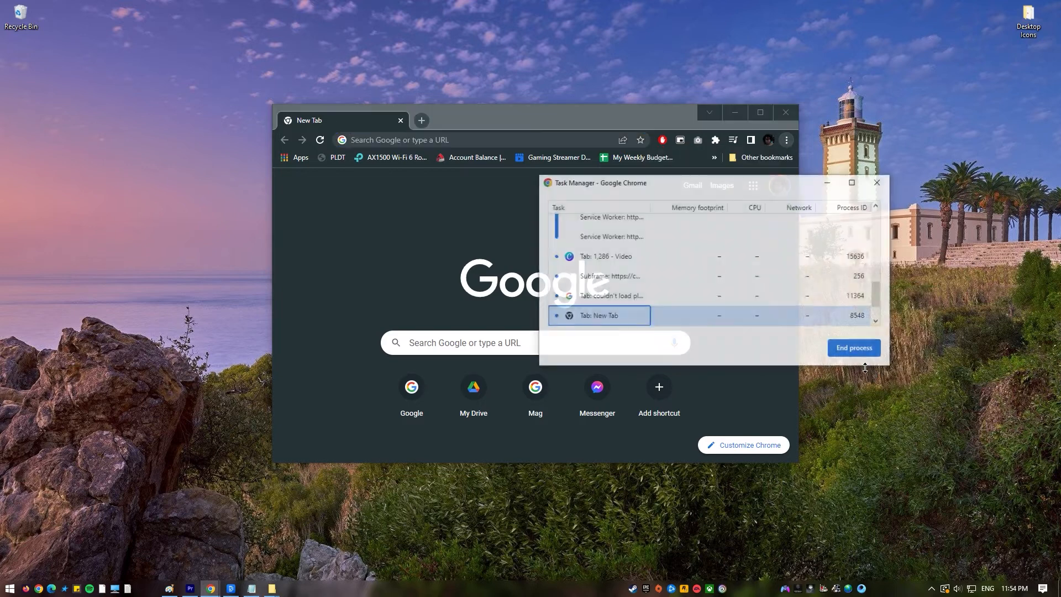
pyautogui.moveTo(634, 306)
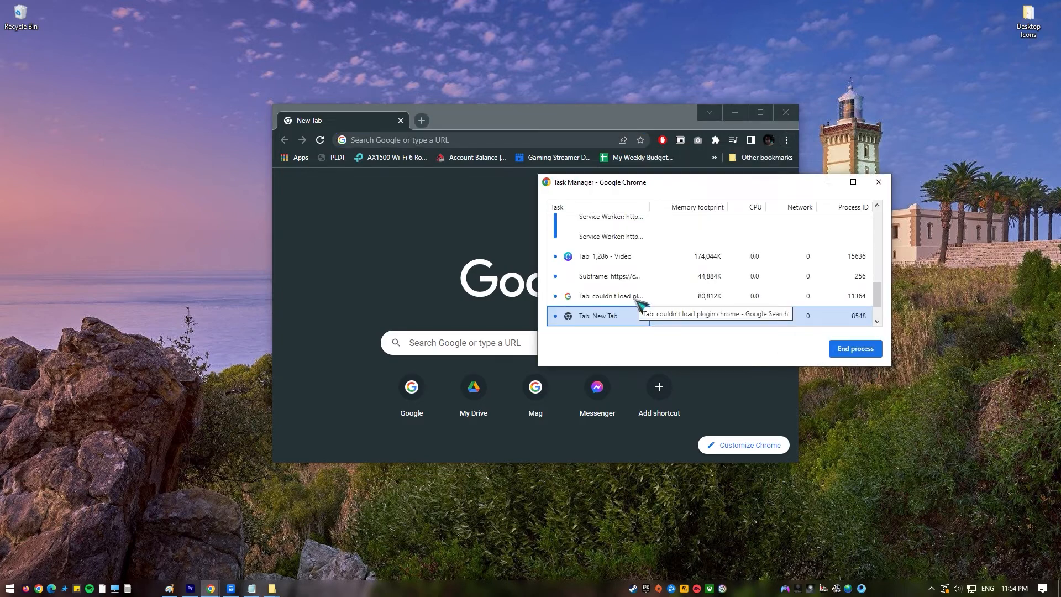
pyautogui.scroll(3)
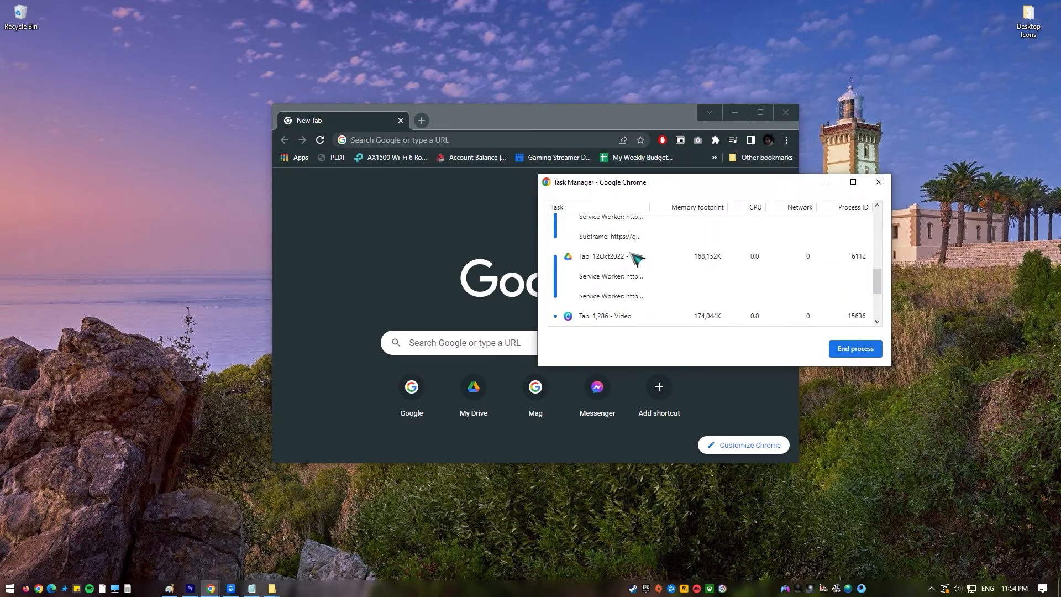
pyautogui.click(609, 256)
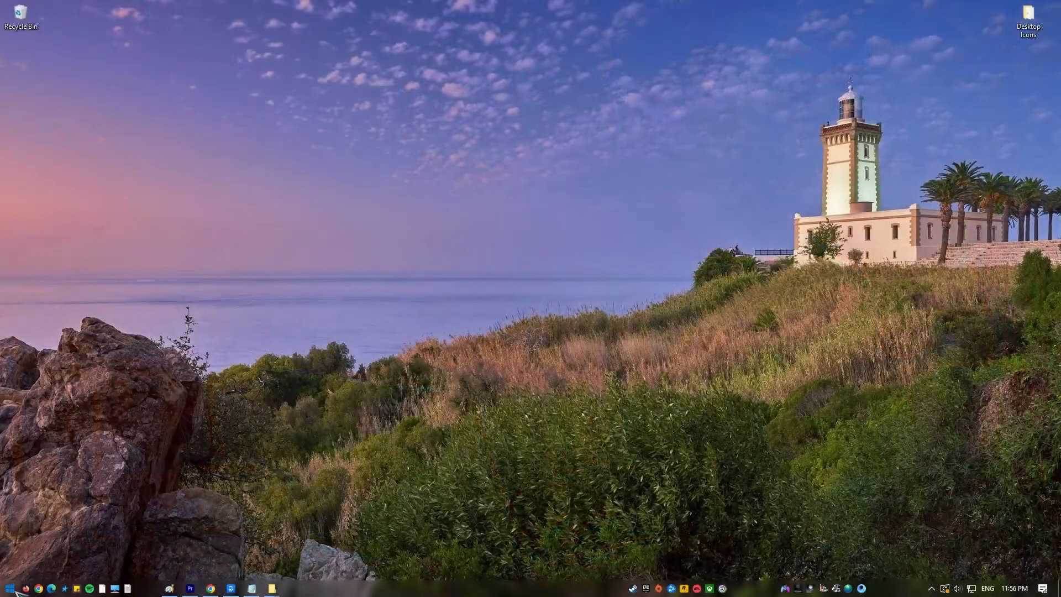
# - From an administrator Command Prompt, run sfc /Scannow
pyautogui.write('cmd')
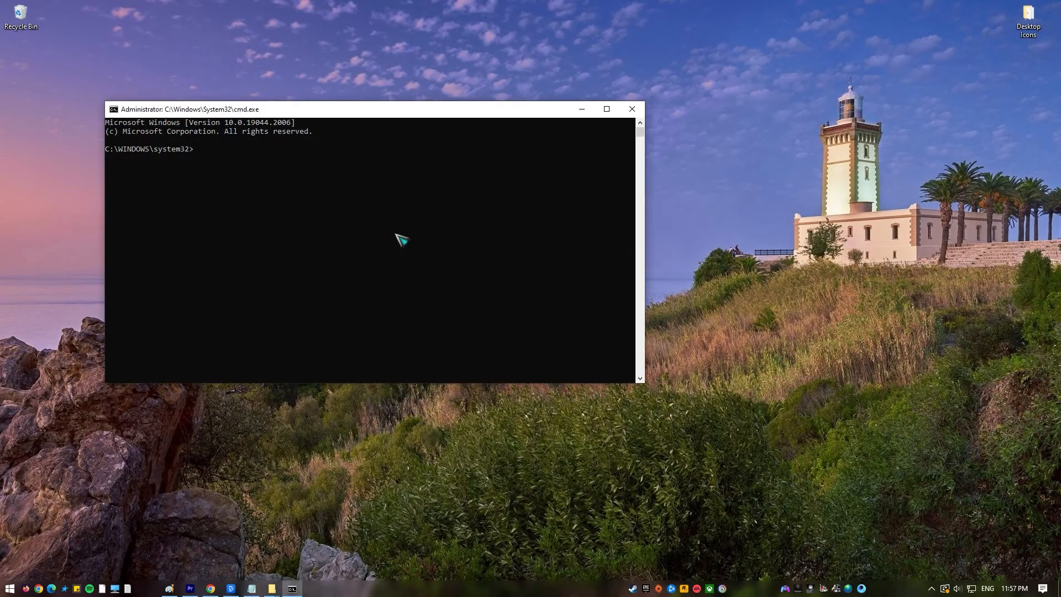
pyautogui.write('sfc /Scannow')
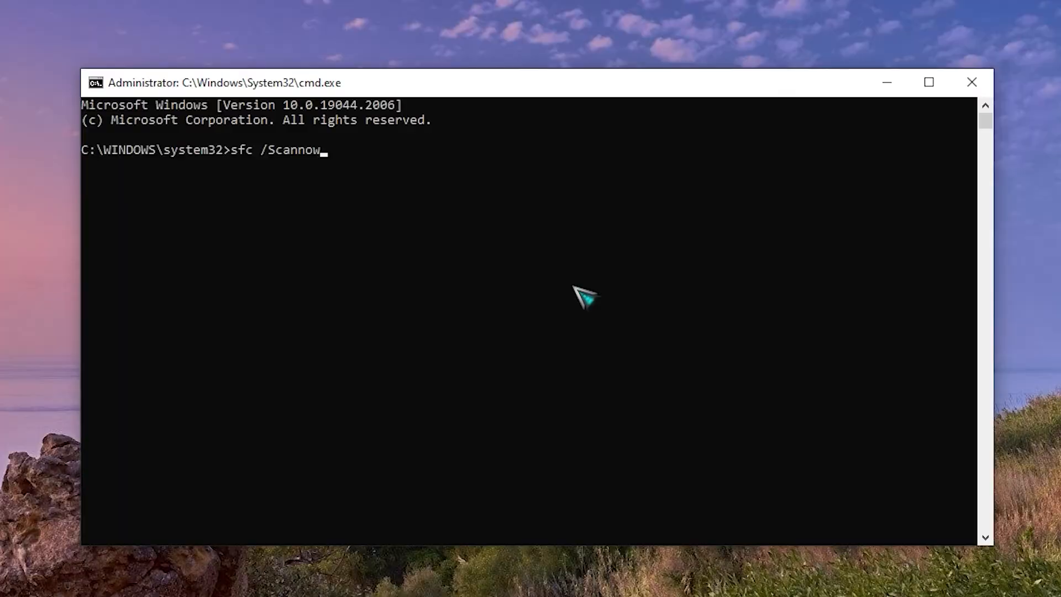
pyautogui.press('Return')
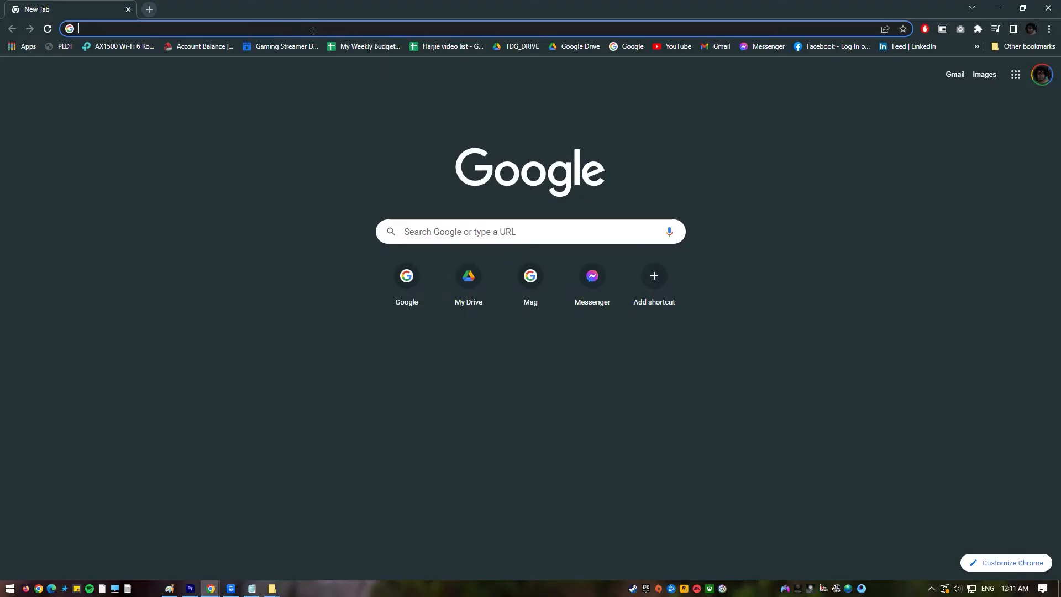
# - Filter chrome://flags by 'pdf' and set Accessible PDF Forms to Disabled
pyautogui.write('chrome://flags/')
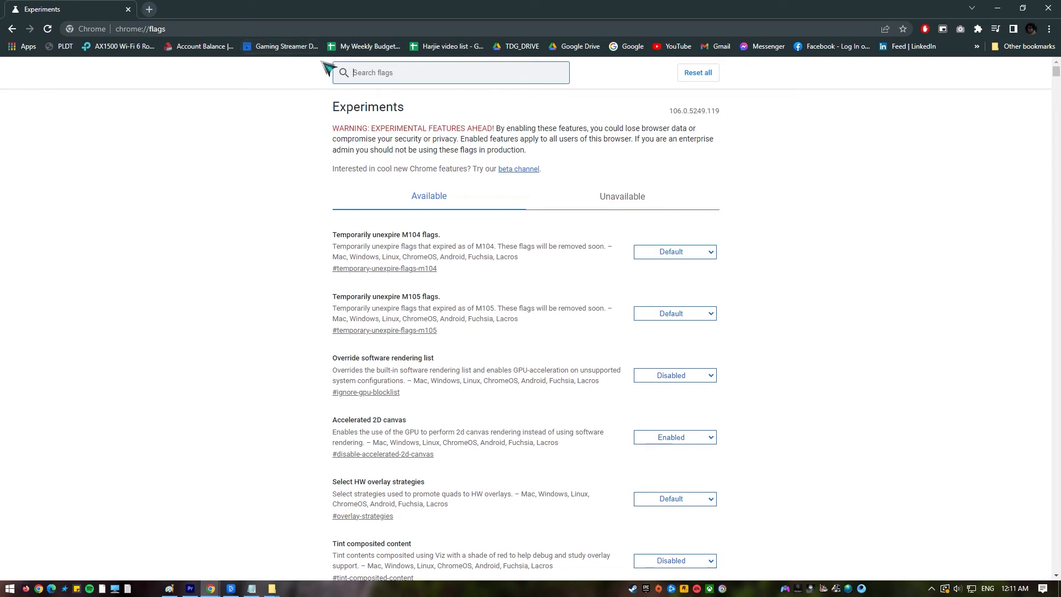
pyautogui.write('pdf')
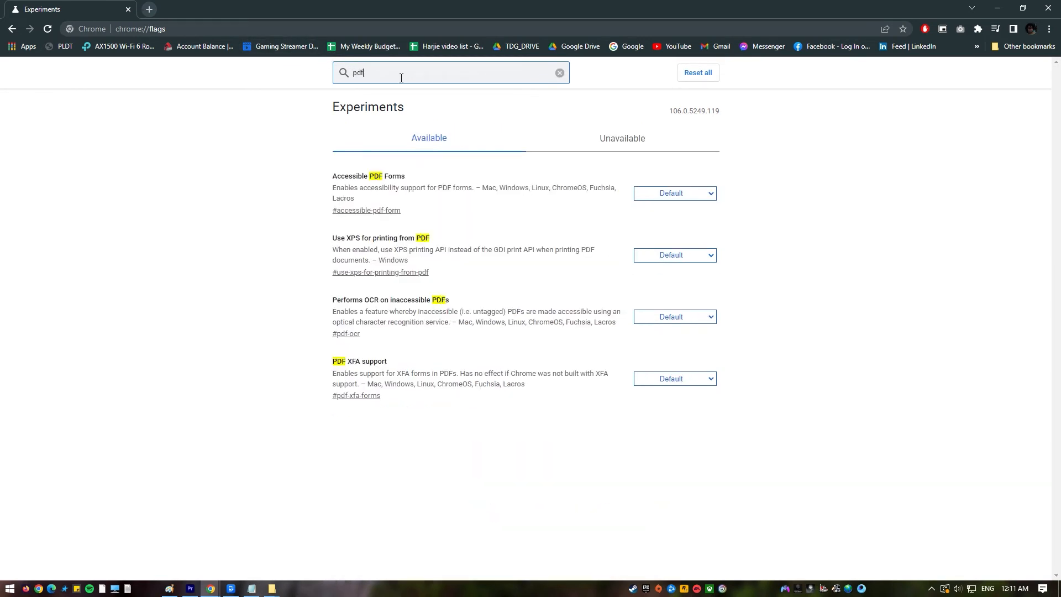
pyautogui.moveTo(634, 223)
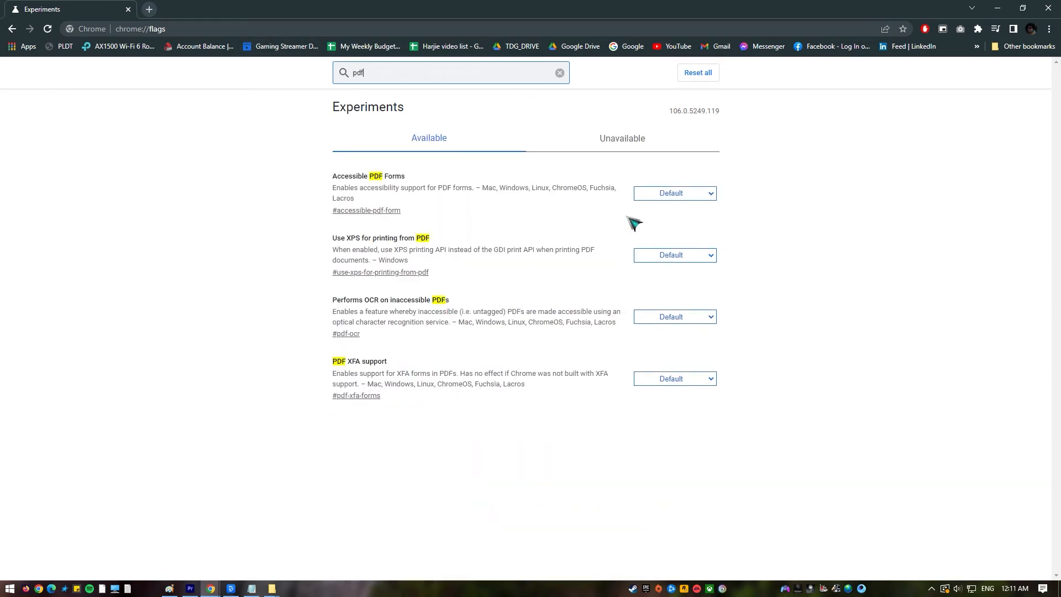
pyautogui.click(673, 192)
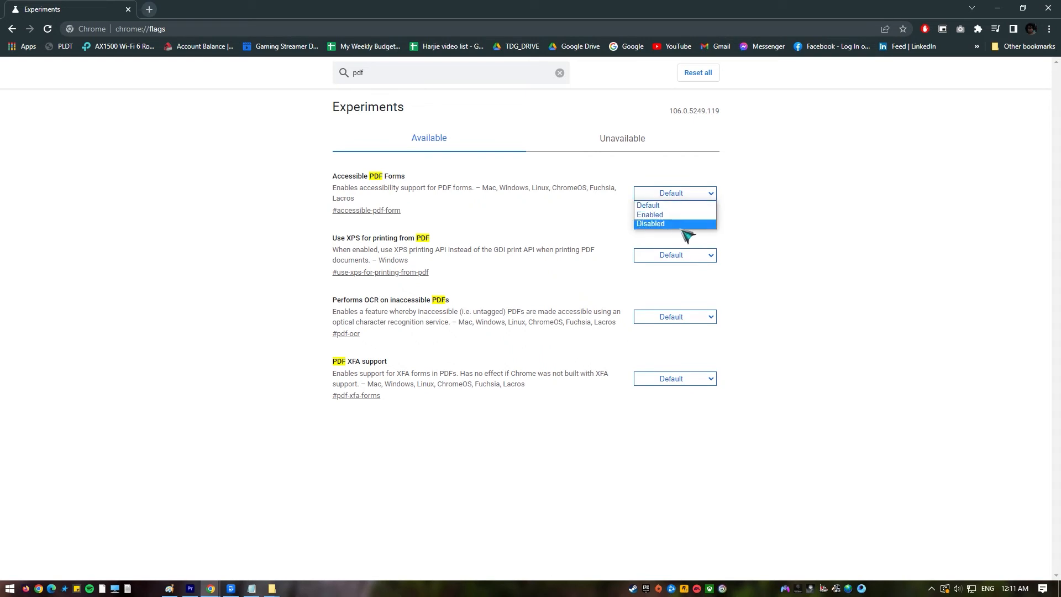
pyautogui.click(620, 138)
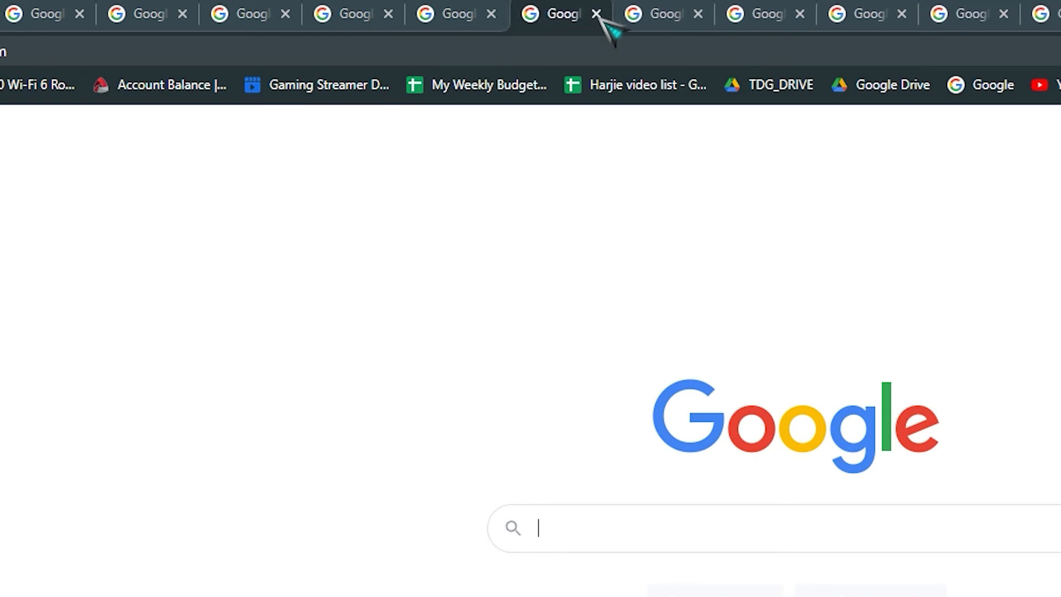
# - Close duplicate Google tabs from the tab strip
pyautogui.click(594, 14)
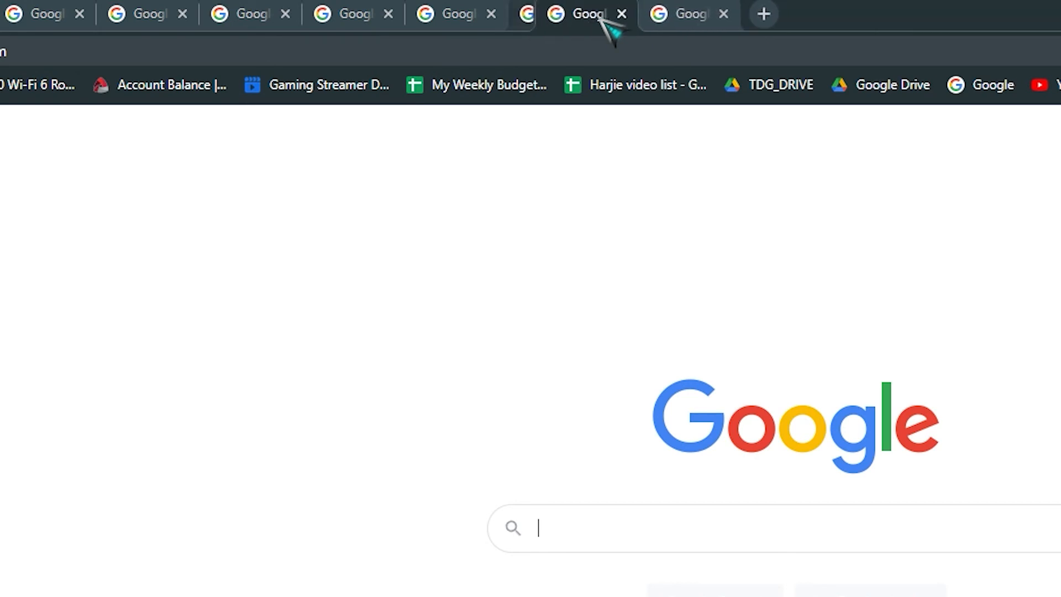
pyautogui.click(618, 13)
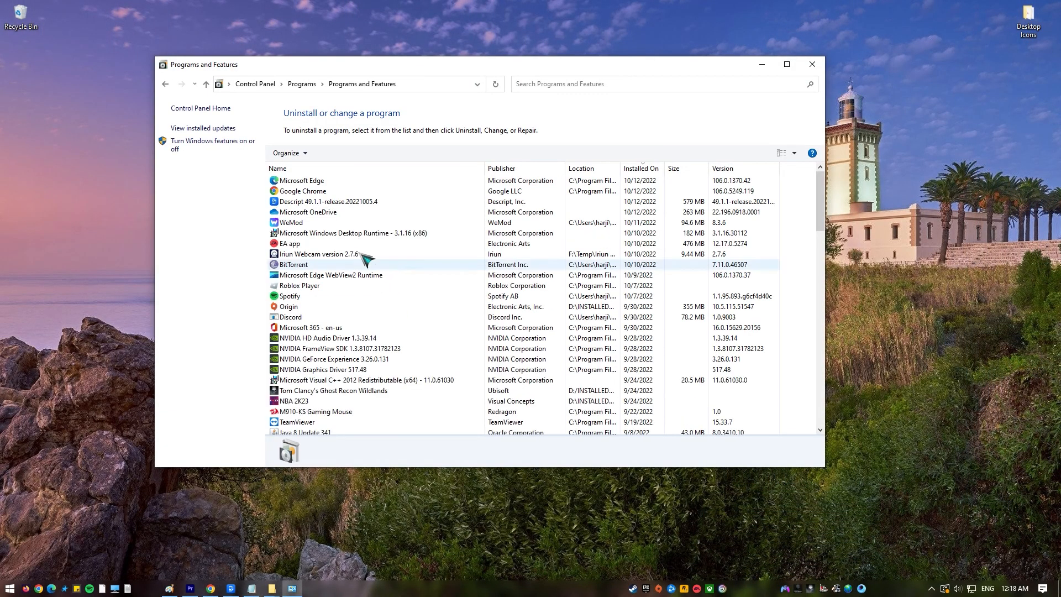
# - Select Google Chrome 106.0.5249.119 in Programs and Features, ready to uninstall
pyautogui.click(302, 190)
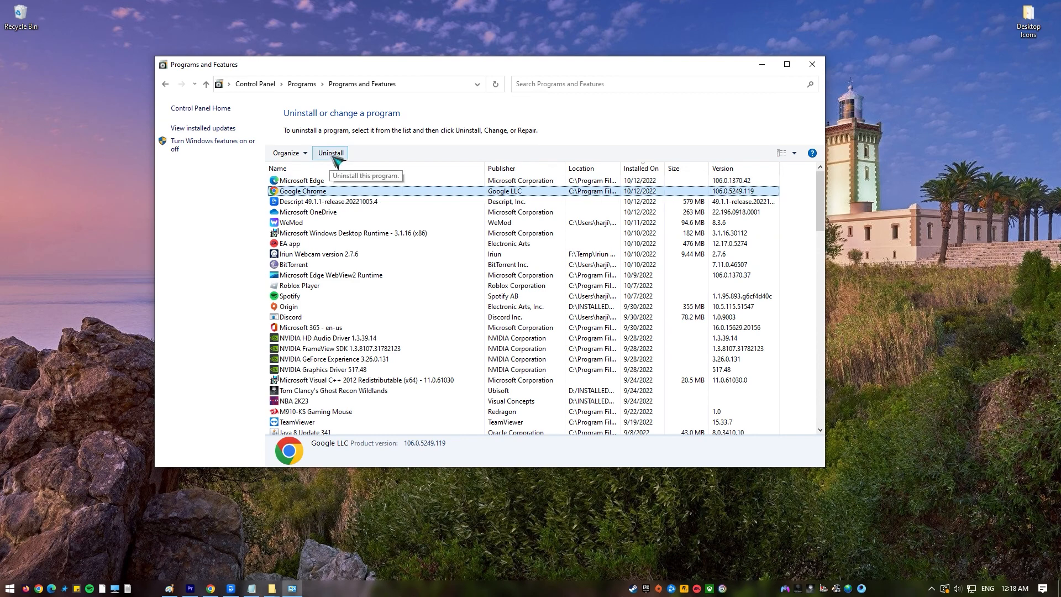